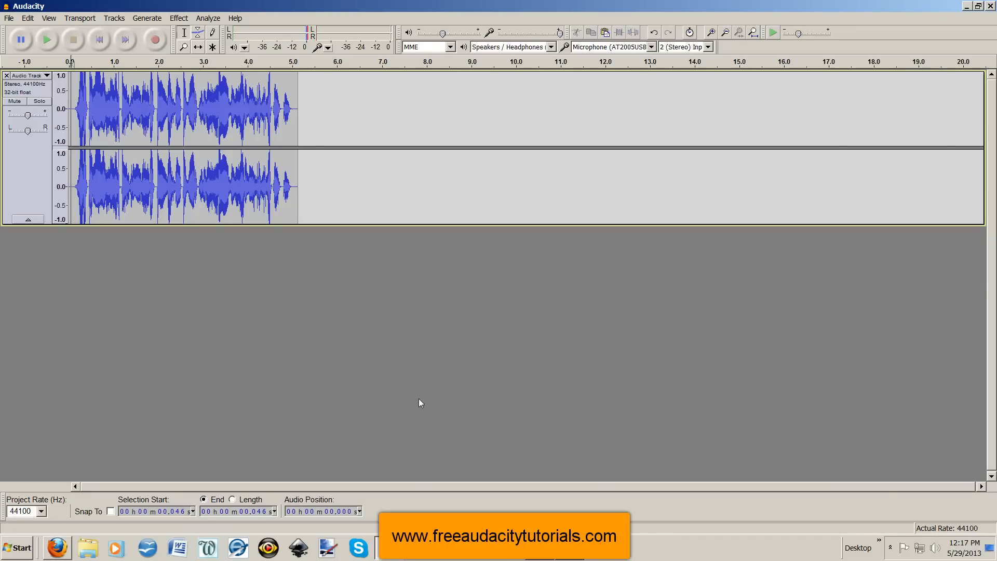
{"action": "mouse_move", "coordinate": [106, 71]}
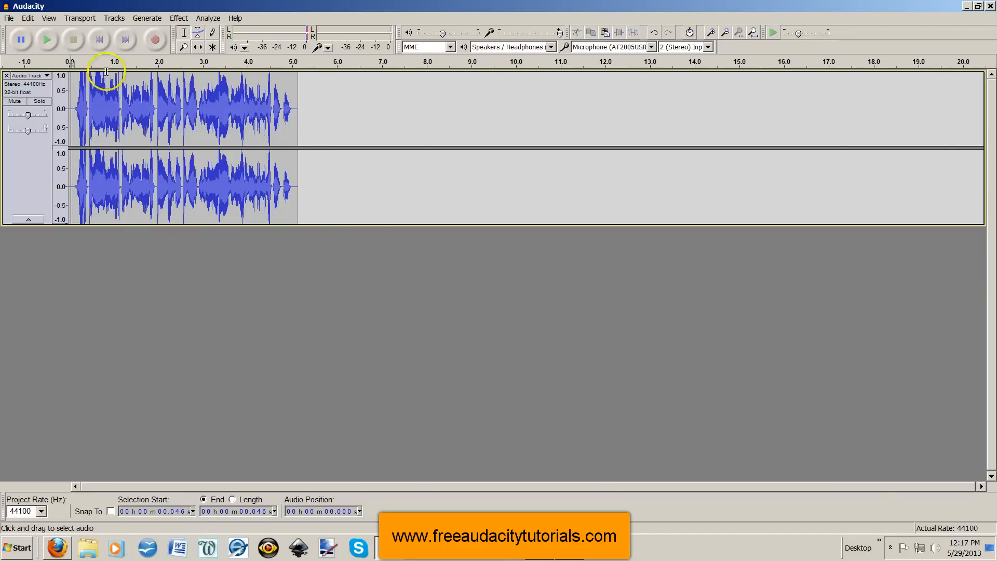
{"action": "mouse_move", "coordinate": [191, 113]}
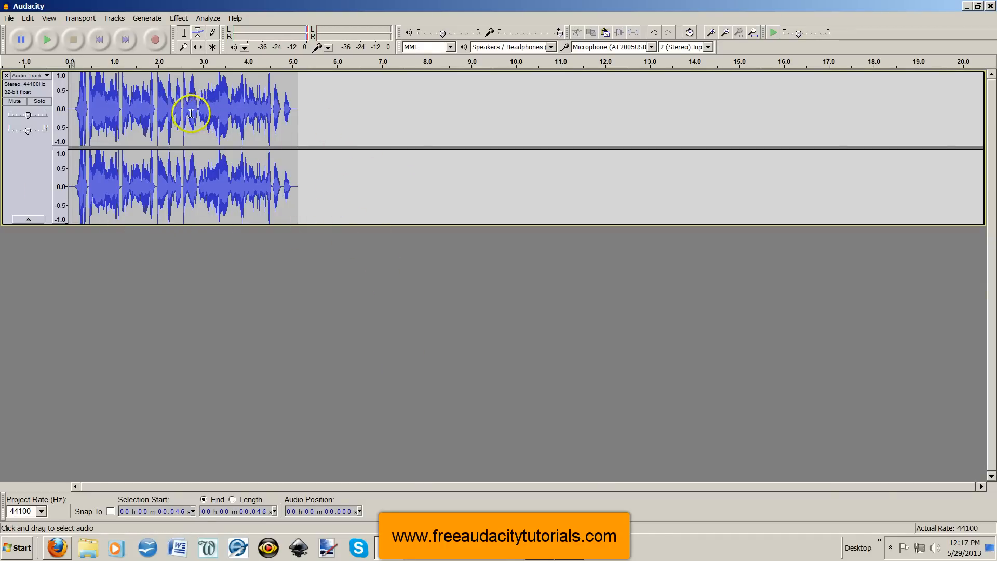
{"action": "mouse_move", "coordinate": [46, 40]}
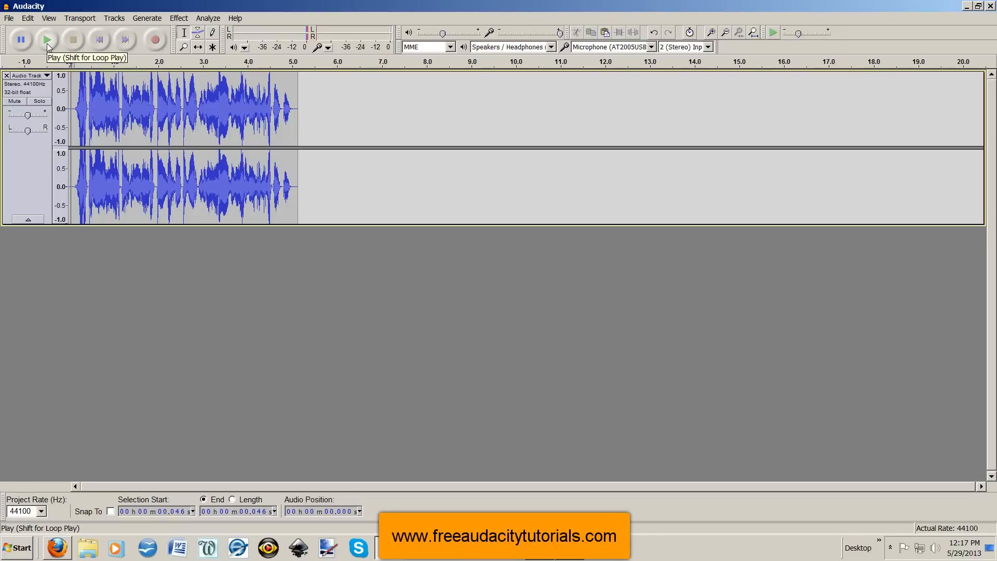
Play the five-second stereo voice recording through once and stop playback
{"action": "left_click", "coordinate": [46, 39]}
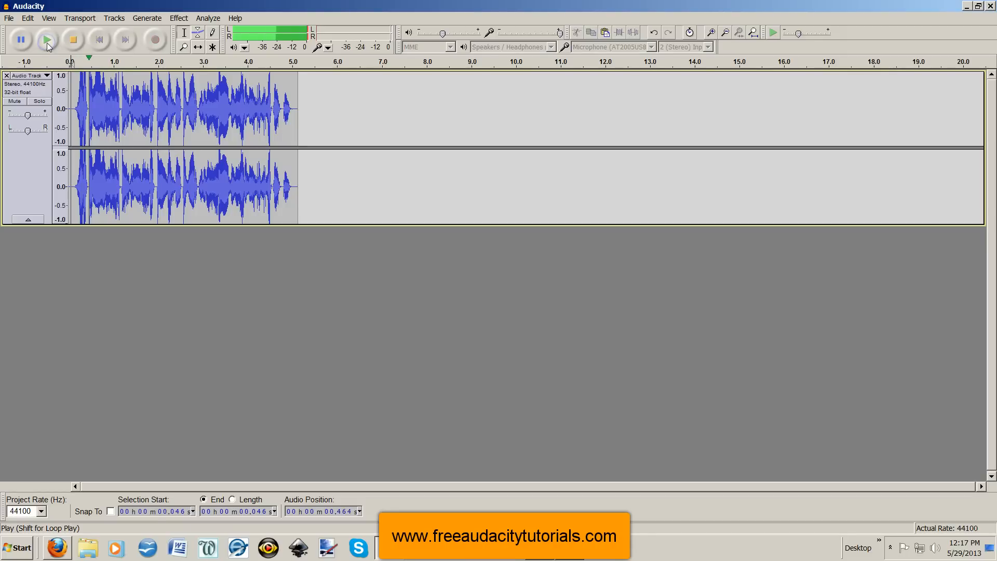
{"action": "left_click", "coordinate": [46, 39]}
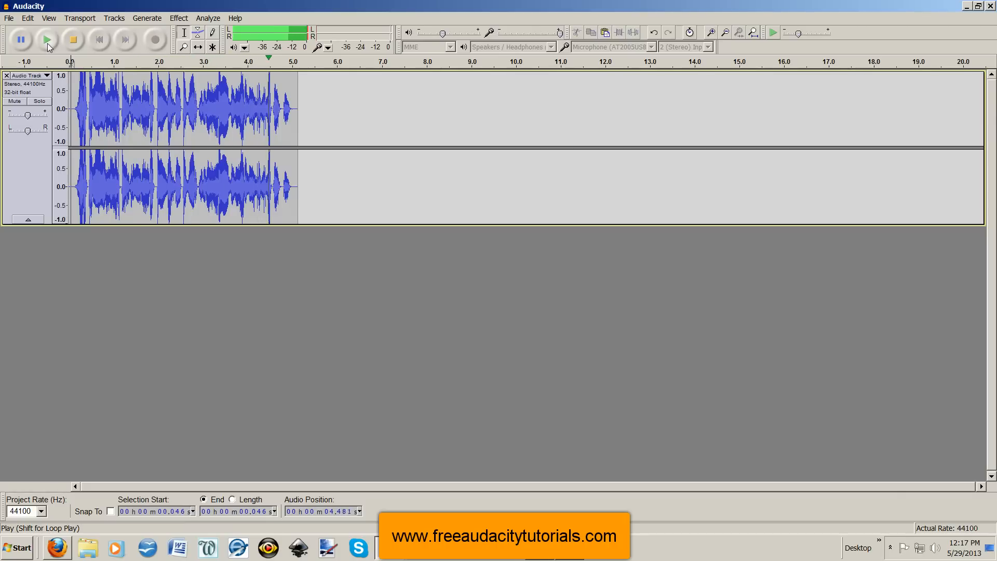
{"action": "left_click", "coordinate": [73, 39]}
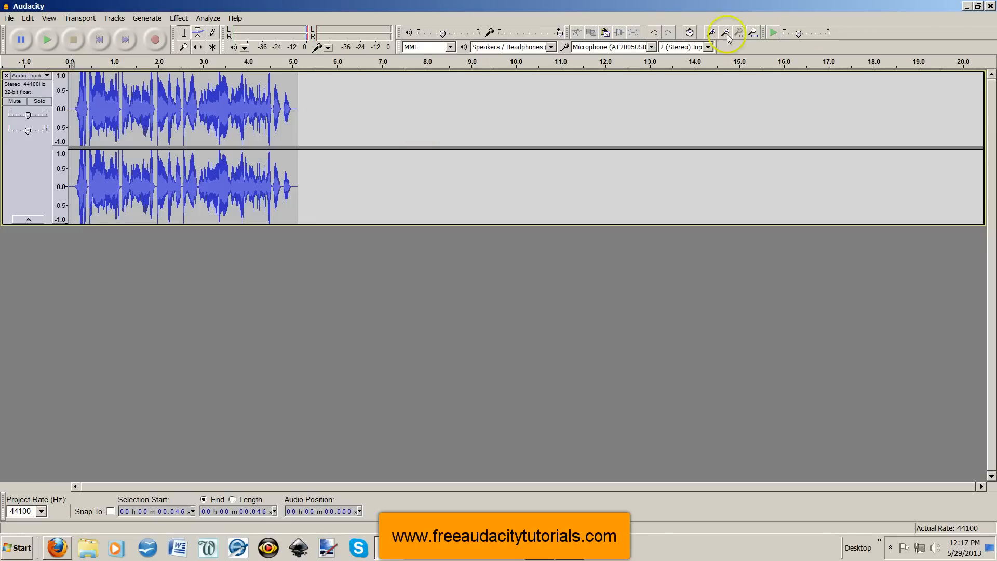
Minimize Audacity to reveal the digitalfishphones fish fillets page in Firefox
{"action": "left_click", "coordinate": [57, 547]}
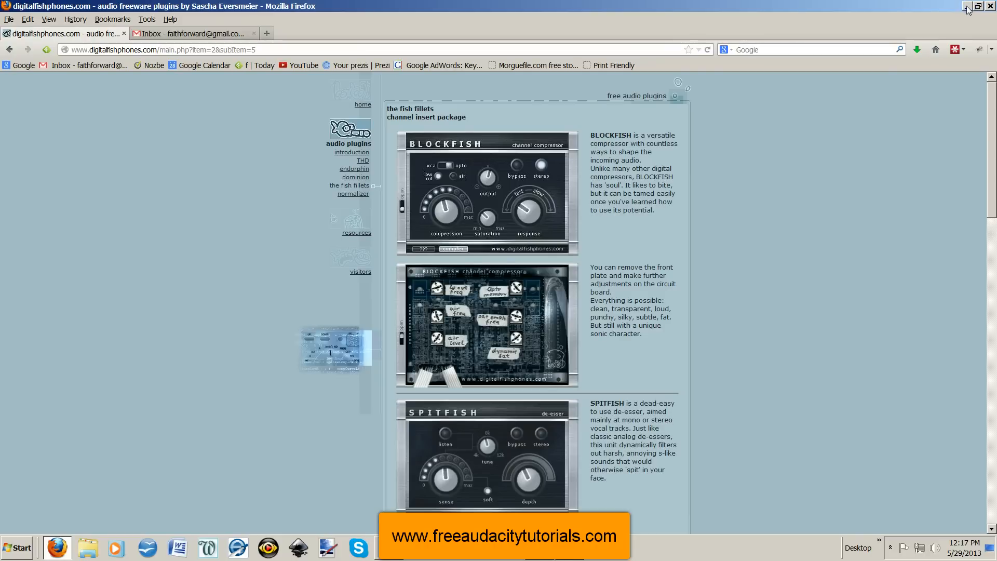
{"action": "mouse_move", "coordinate": [290, 166]}
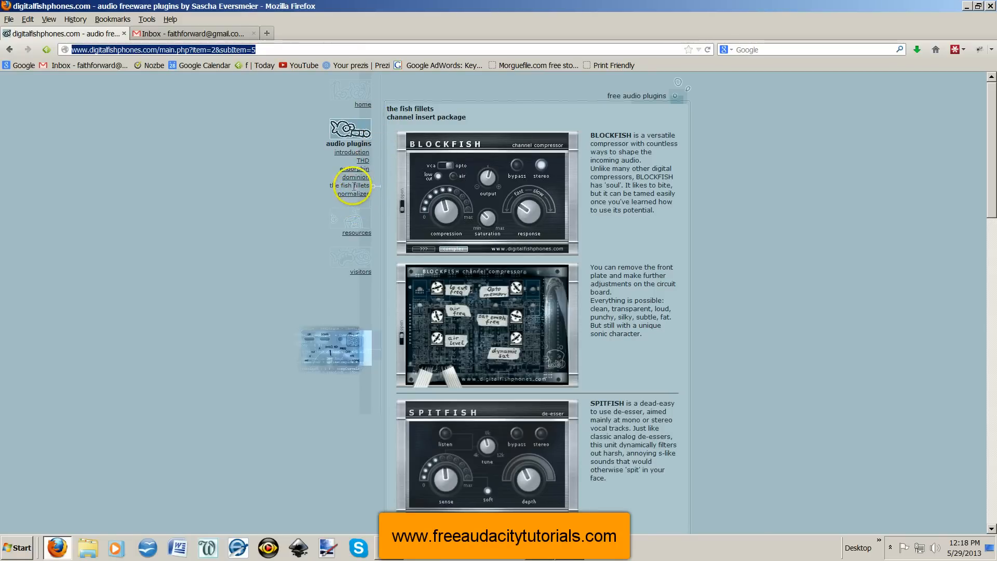
{"action": "mouse_move", "coordinate": [572, 188]}
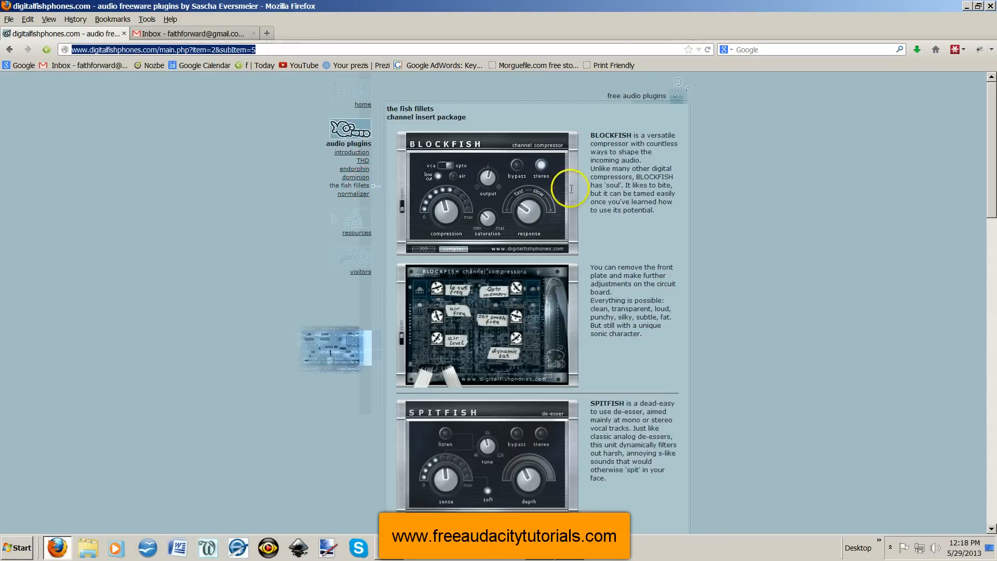
{"action": "mouse_move", "coordinate": [622, 139]}
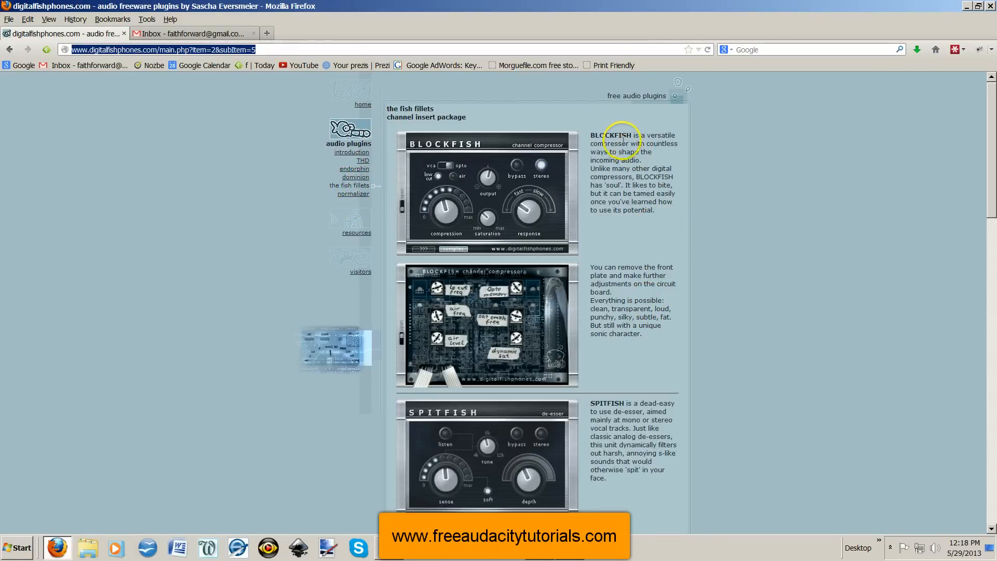
{"action": "mouse_move", "coordinate": [620, 200]}
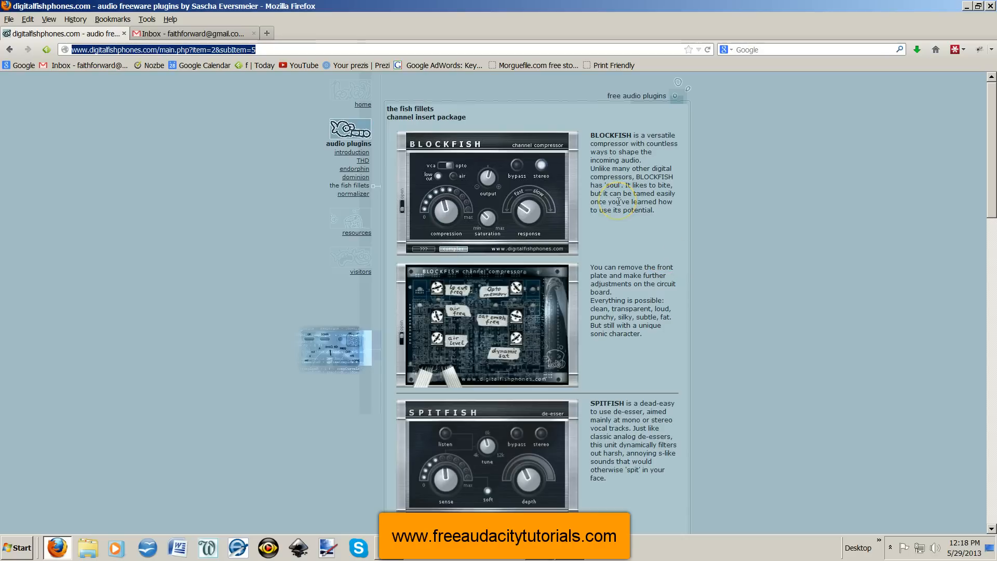
{"action": "mouse_move", "coordinate": [615, 136]}
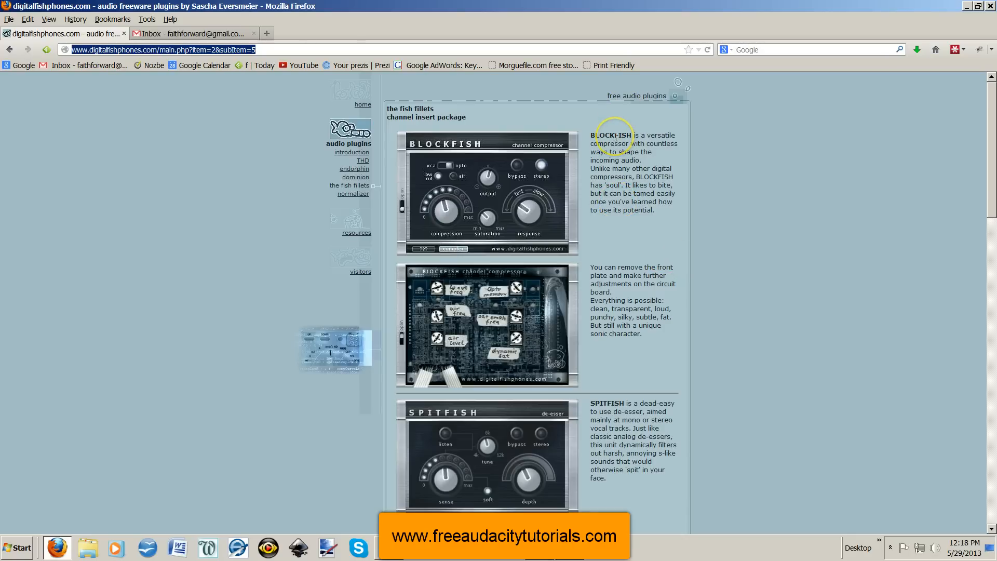
Scroll the fish fillets page down to the PC and Mac download options
{"action": "scroll", "scroll_direction": "down", "scroll_amount": 3}
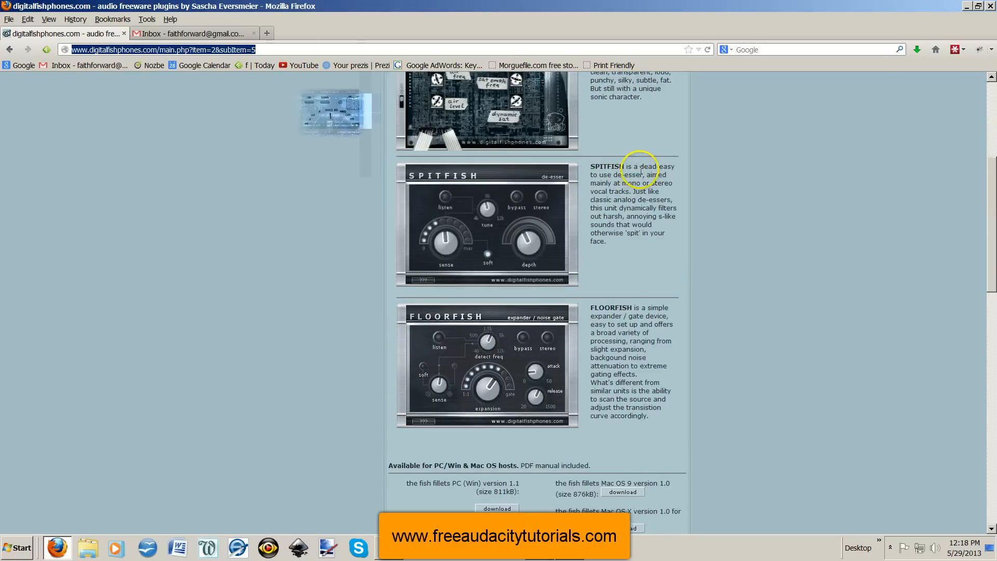
{"action": "mouse_move", "coordinate": [592, 313]}
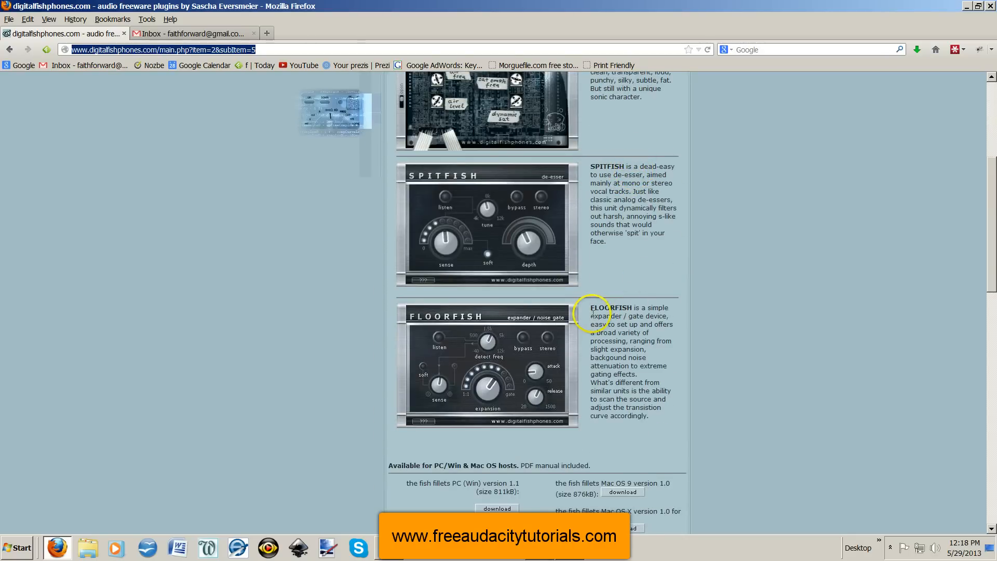
{"action": "mouse_move", "coordinate": [643, 315]}
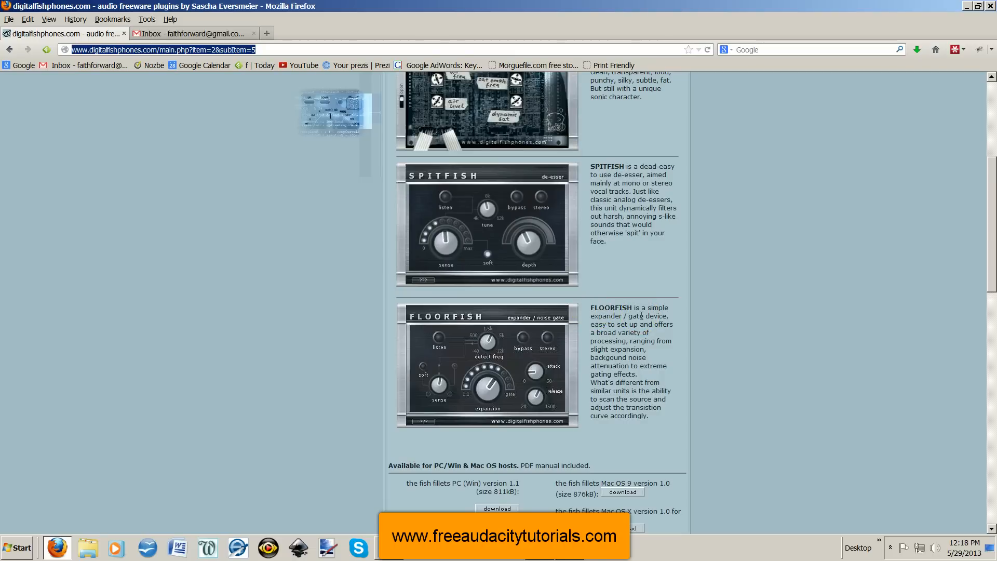
{"action": "scroll", "scroll_direction": "down", "scroll_amount": 3}
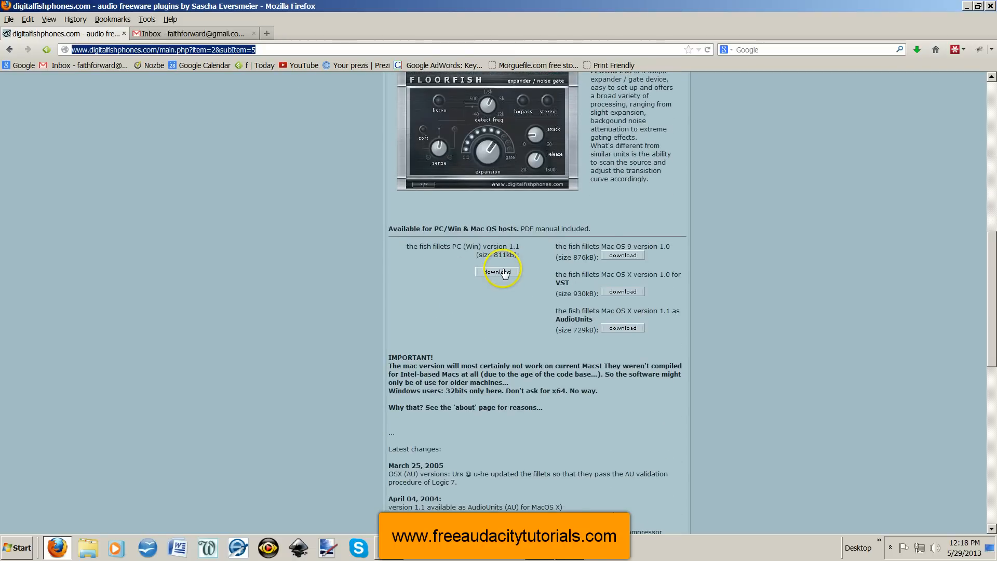
{"action": "mouse_move", "coordinate": [499, 272]}
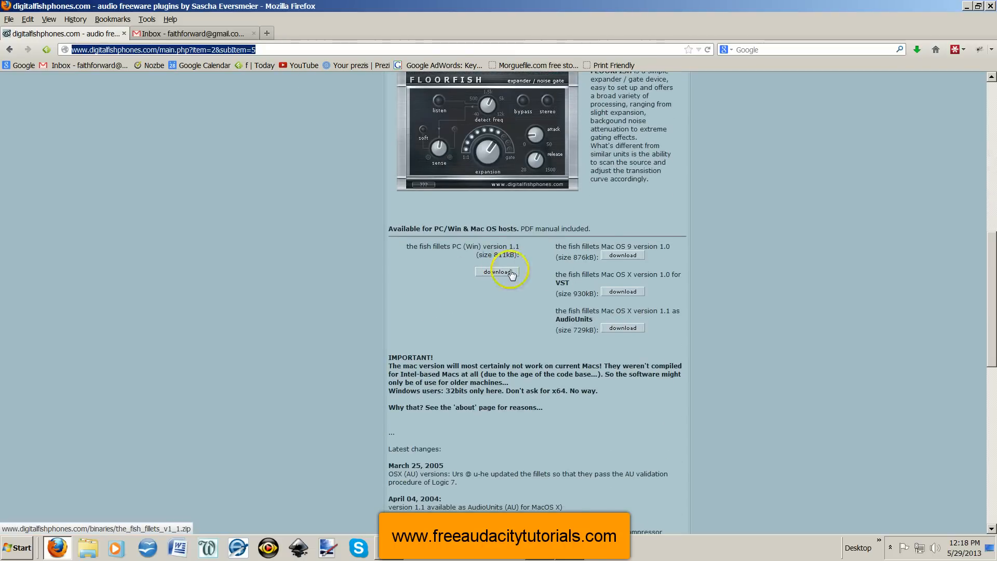
{"action": "mouse_move", "coordinate": [623, 327]}
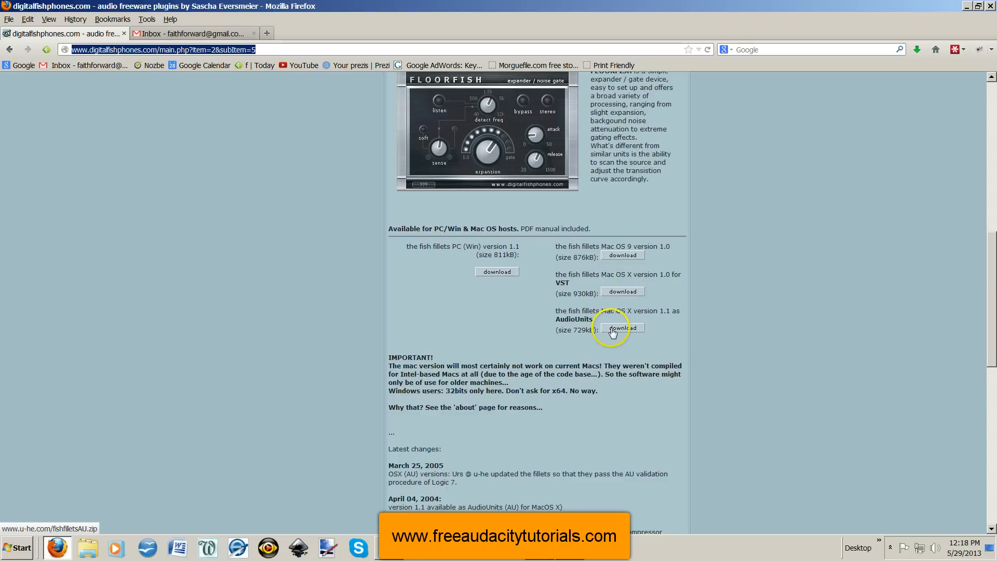
{"action": "mouse_move", "coordinate": [354, 370]}
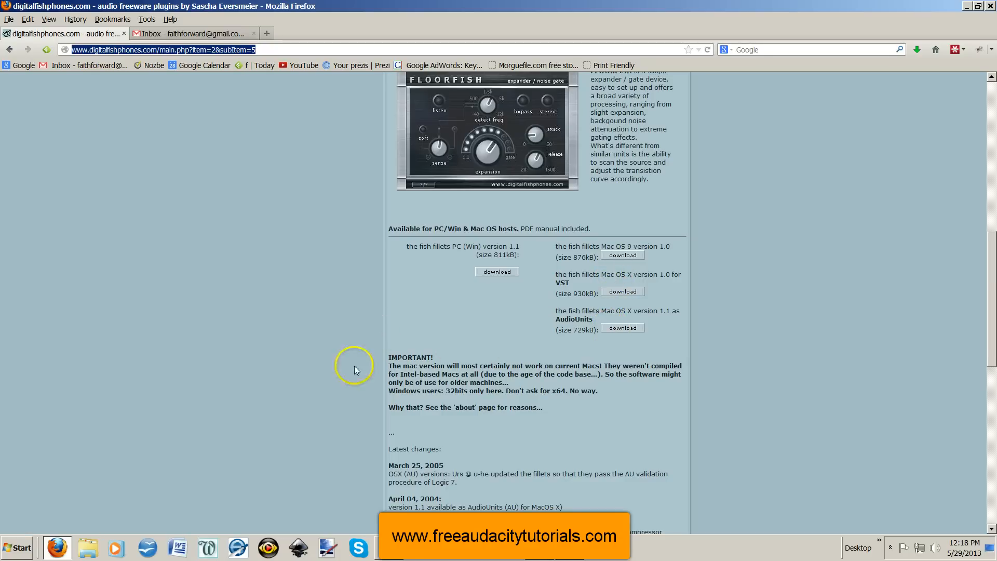
{"action": "mouse_move", "coordinate": [478, 360]}
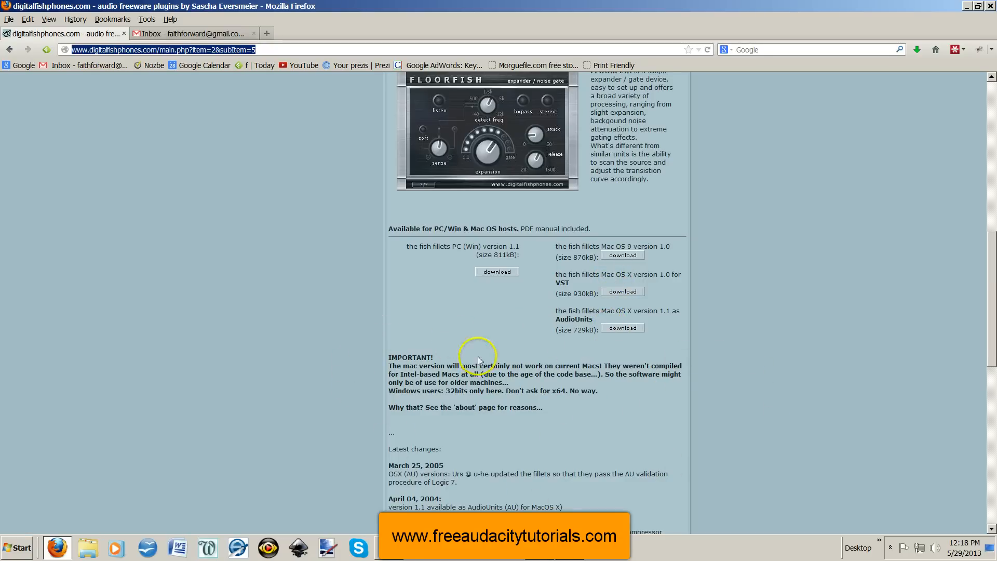
Scroll further down to the vstplugins folder installation instructions
{"action": "scroll", "scroll_direction": "down", "scroll_amount": 3}
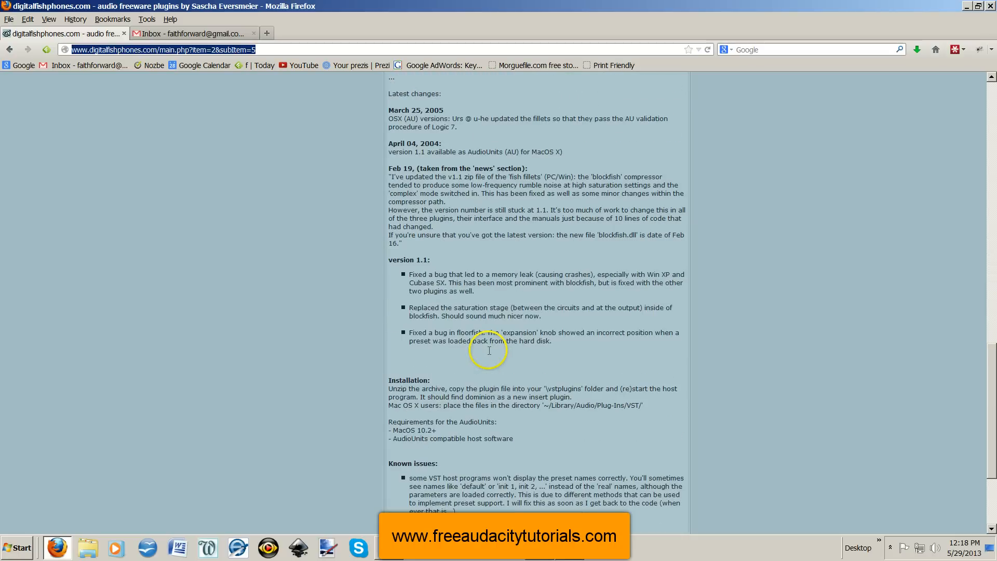
{"action": "scroll", "scroll_direction": "down", "scroll_amount": 3}
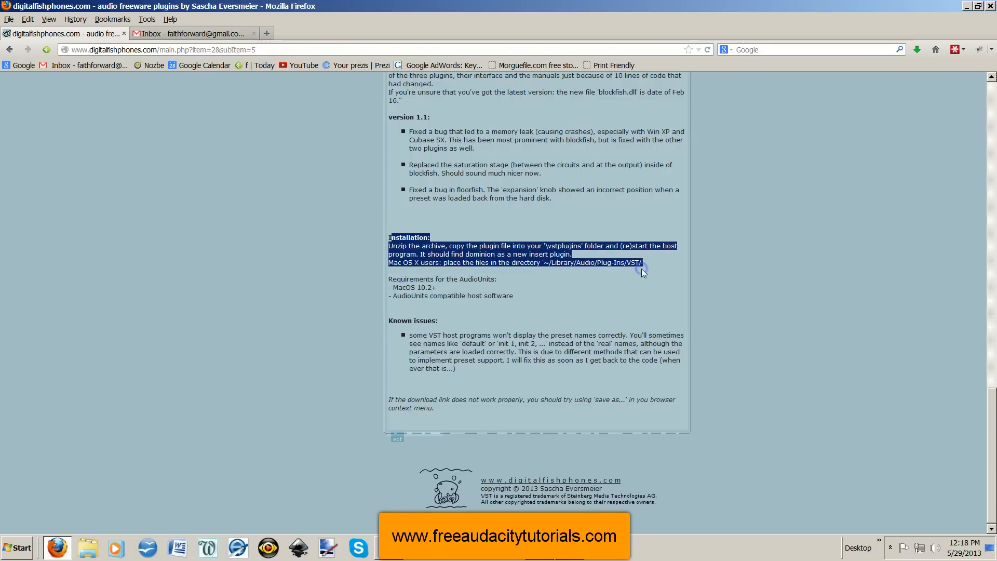
{"action": "mouse_move", "coordinate": [663, 275]}
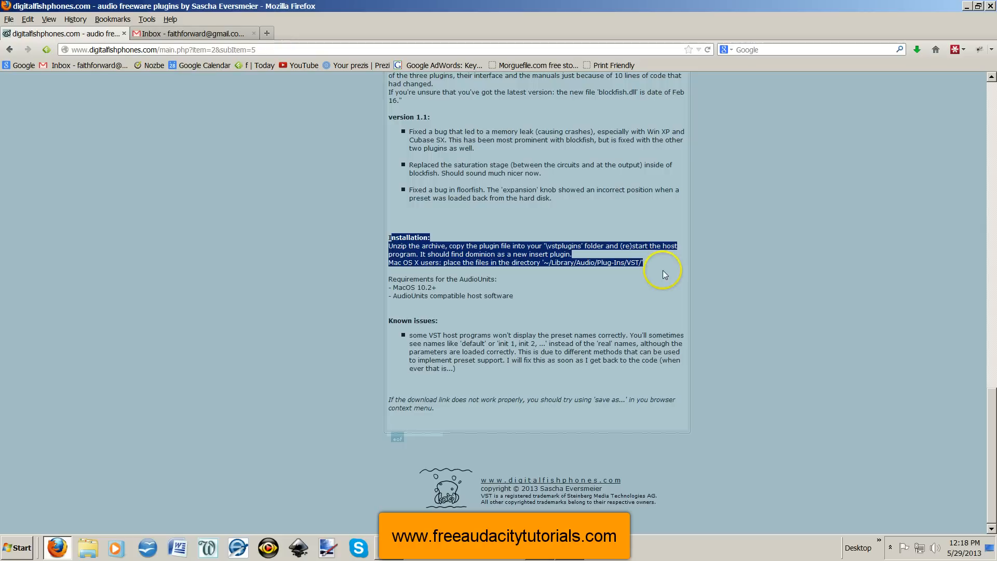
{"action": "mouse_move", "coordinate": [509, 253]}
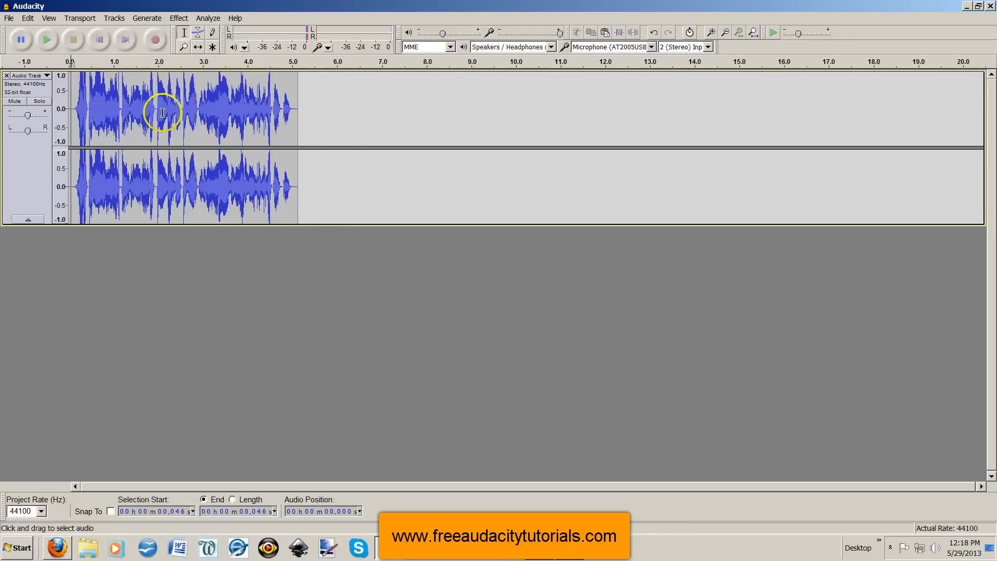
{"action": "mouse_move", "coordinate": [152, 152]}
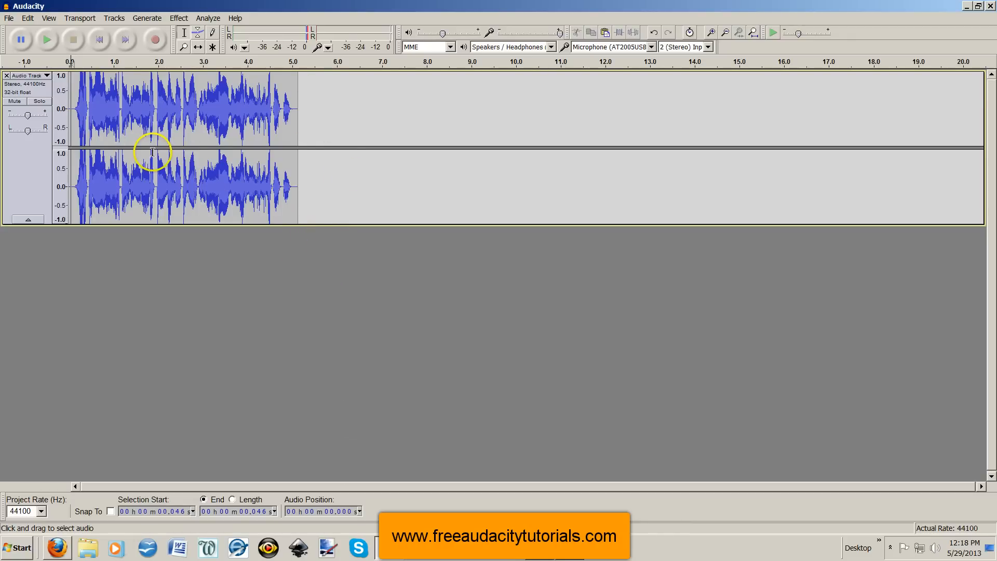
{"action": "mouse_move", "coordinate": [162, 89]}
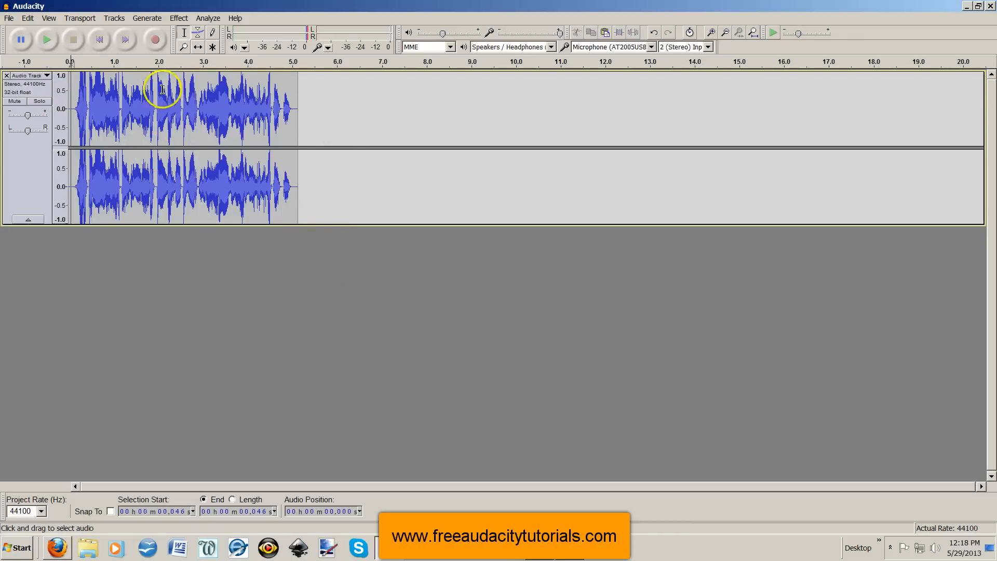
Launch the digitalfishphones SPITFISH de-esser from the Effect menu
{"action": "left_click", "coordinate": [179, 18]}
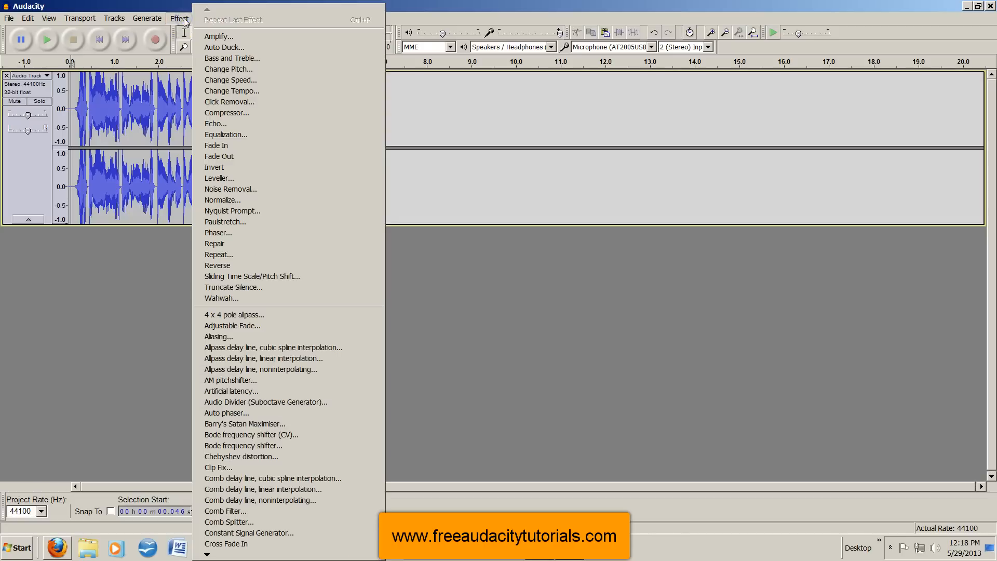
{"action": "mouse_move", "coordinate": [210, 555]}
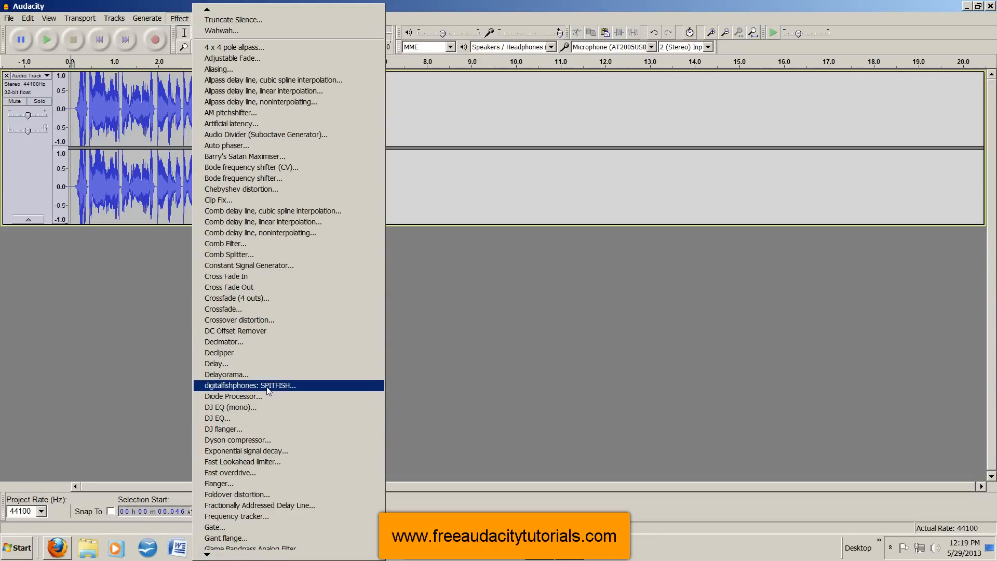
{"action": "left_click", "coordinate": [267, 385]}
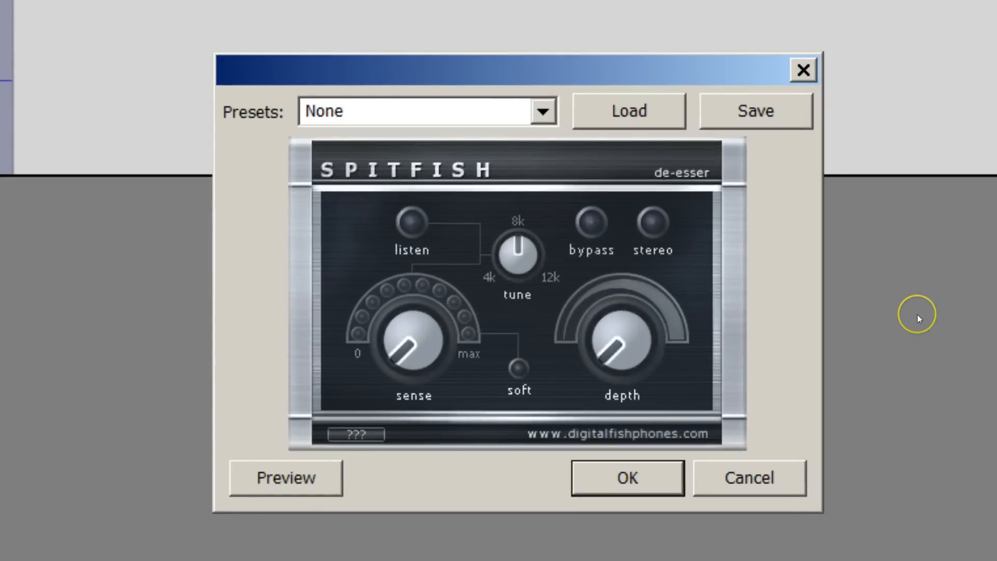
{"action": "mouse_move", "coordinate": [919, 320]}
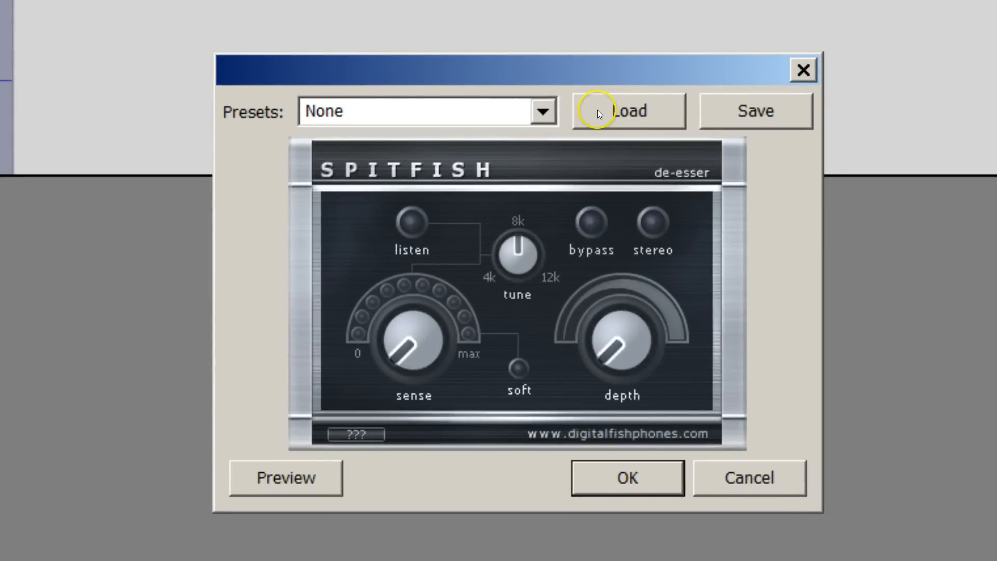
Load the typicalD-ess.xml VST program into SpitFish, raising its depth
{"action": "left_click", "coordinate": [628, 111]}
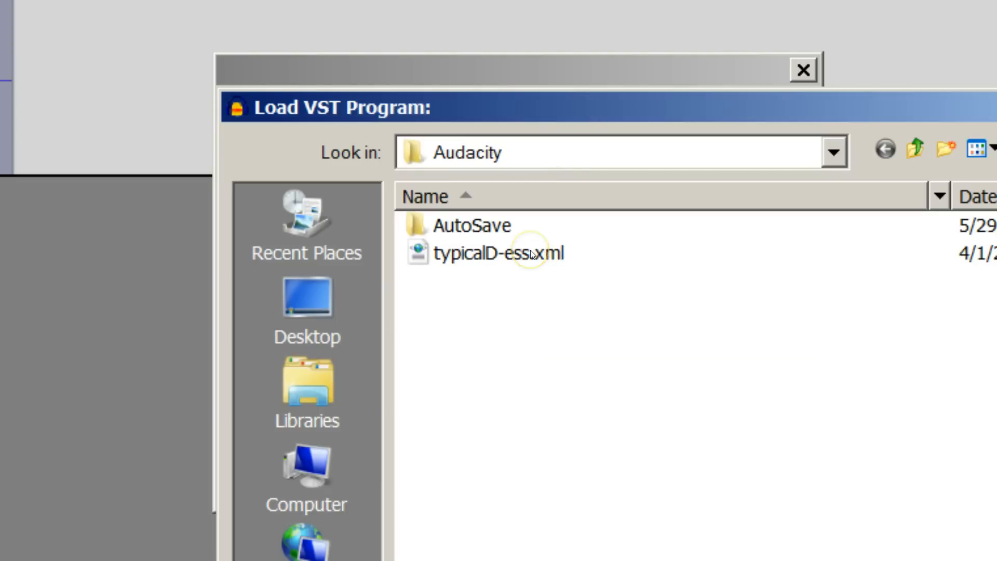
{"action": "left_click", "coordinate": [484, 252]}
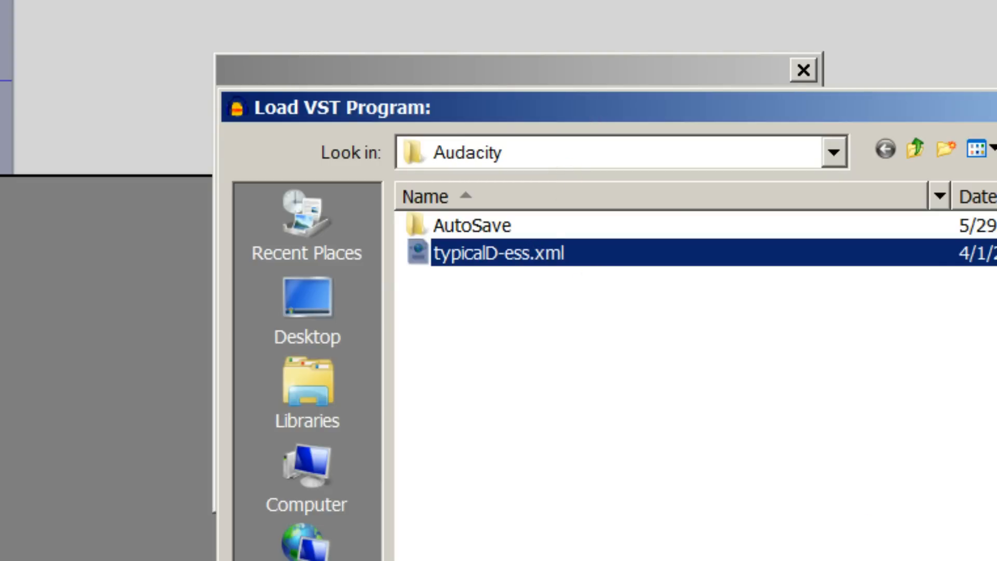
{"action": "double_click", "coordinate": [499, 252]}
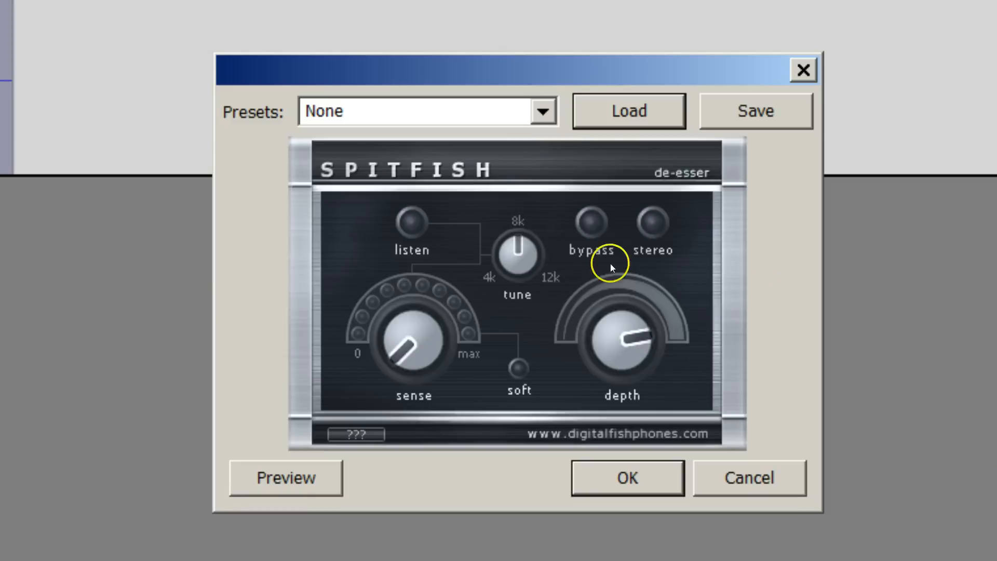
{"action": "mouse_move", "coordinate": [538, 357]}
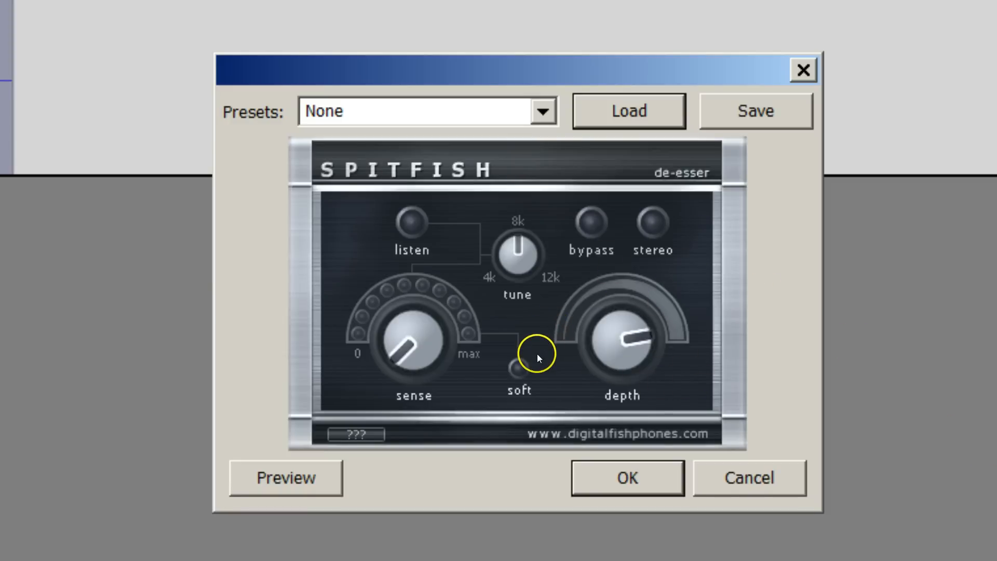
{"action": "mouse_move", "coordinate": [295, 478]}
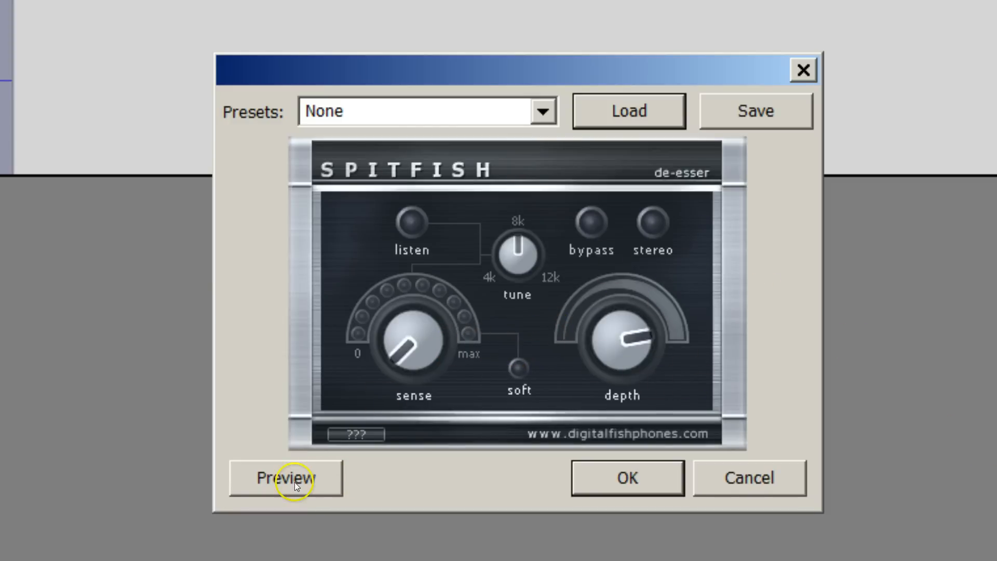
{"action": "left_click", "coordinate": [284, 478]}
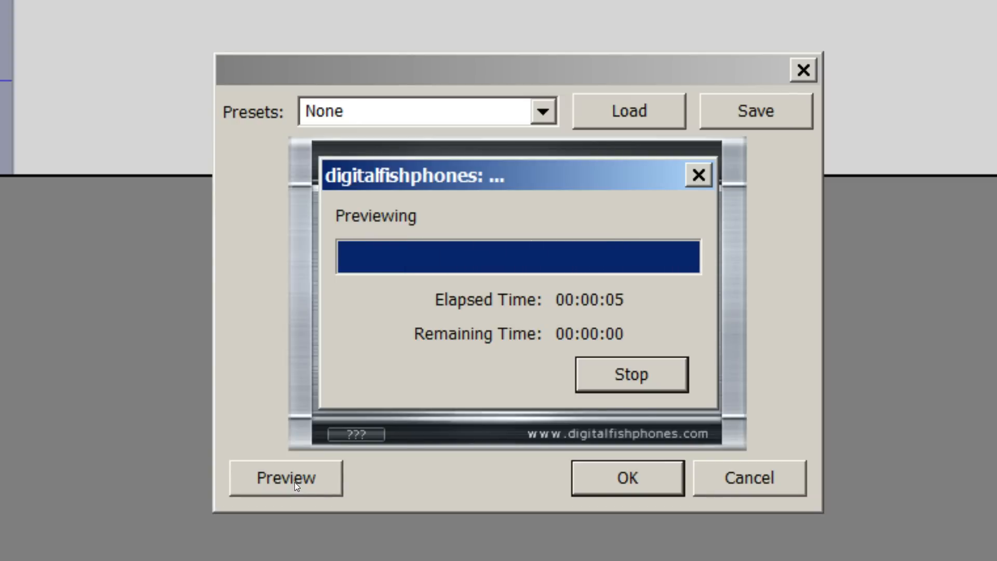
{"action": "left_click", "coordinate": [630, 374]}
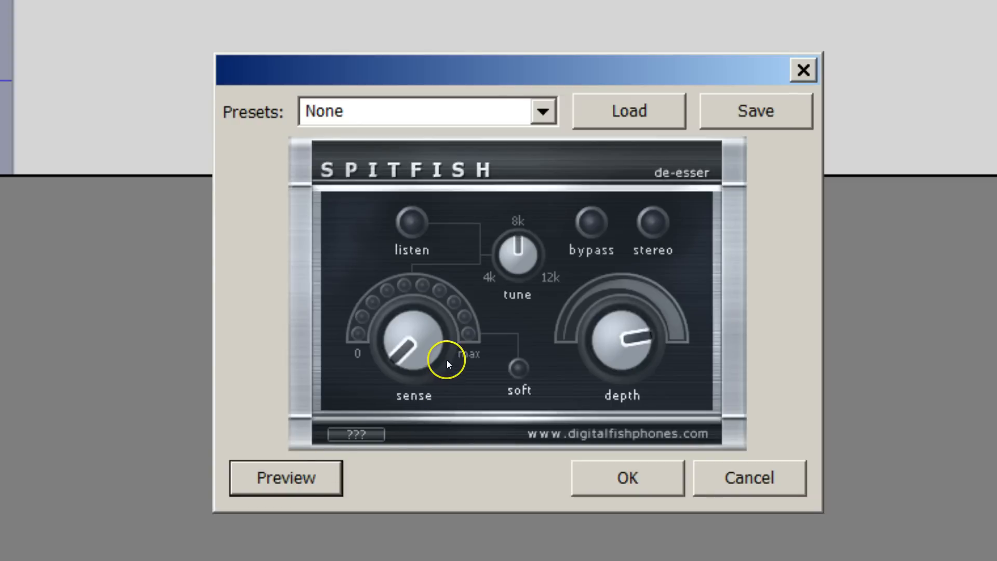
{"action": "mouse_move", "coordinate": [396, 361]}
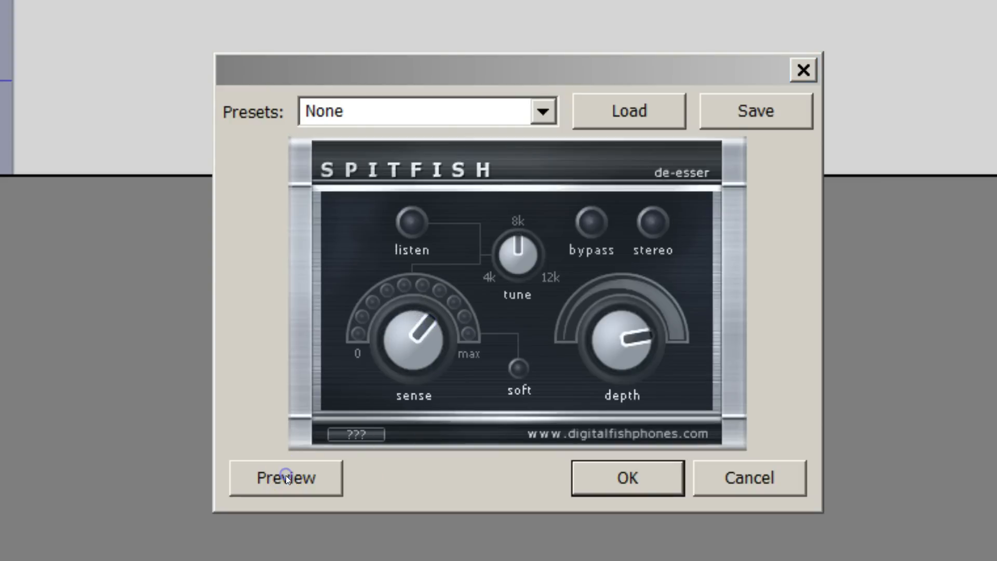
Preview the voice with the sense knob turned up beyond the preset level
{"action": "left_click", "coordinate": [285, 478]}
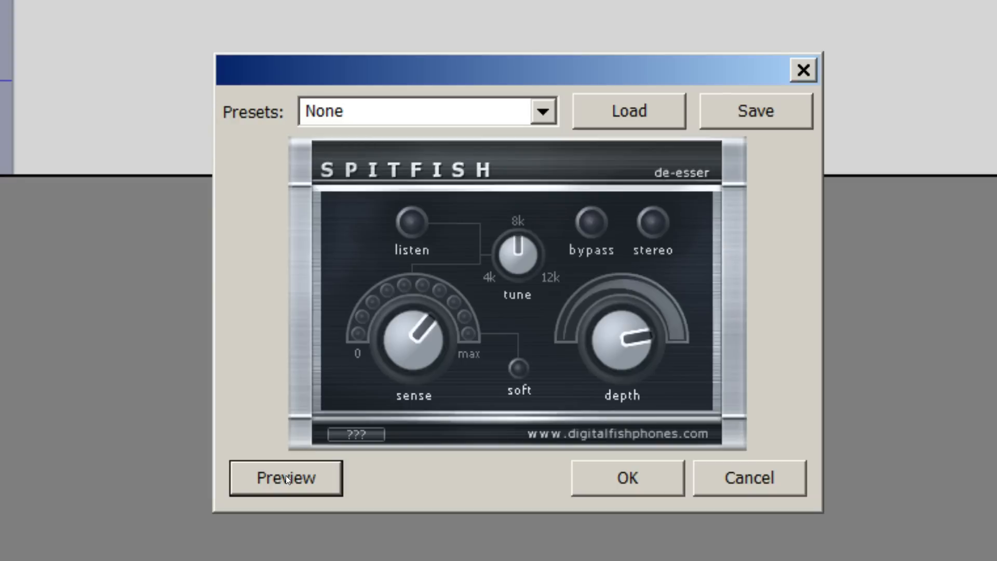
{"action": "mouse_move", "coordinate": [457, 388]}
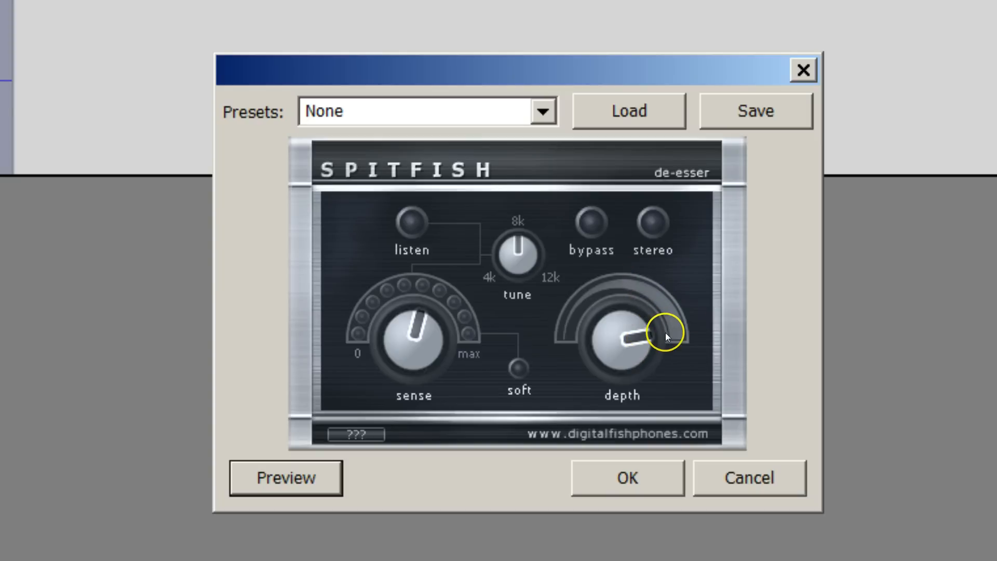
{"action": "mouse_move", "coordinate": [650, 223]}
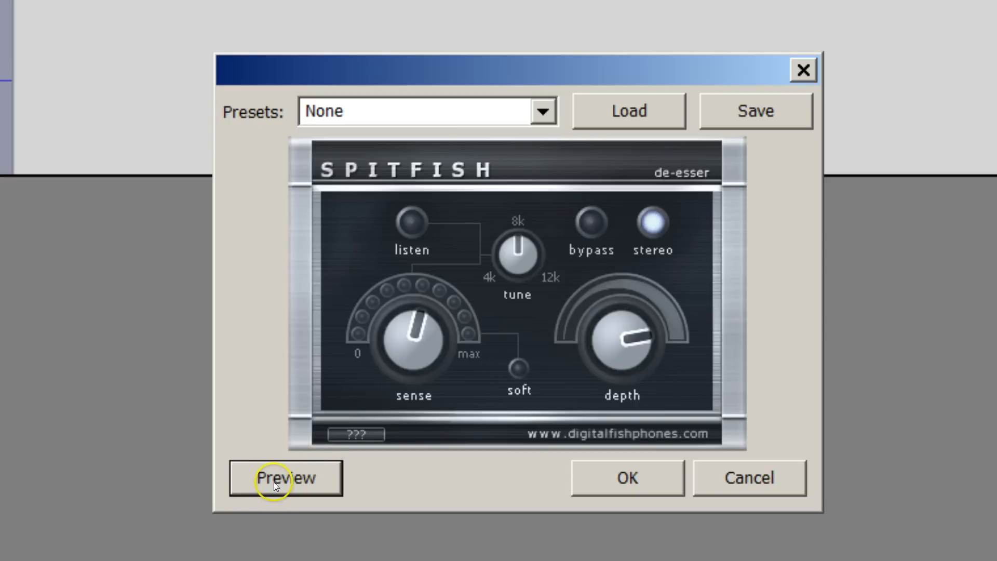
Preview with stereo processing on, then apply SpitFish to the voice track
{"action": "left_click", "coordinate": [286, 478]}
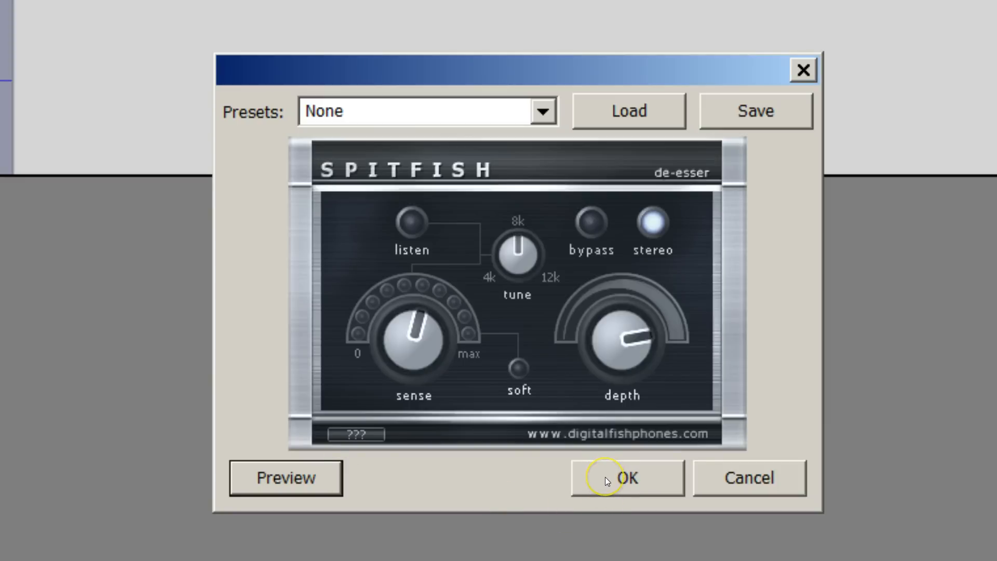
{"action": "left_click", "coordinate": [626, 478]}
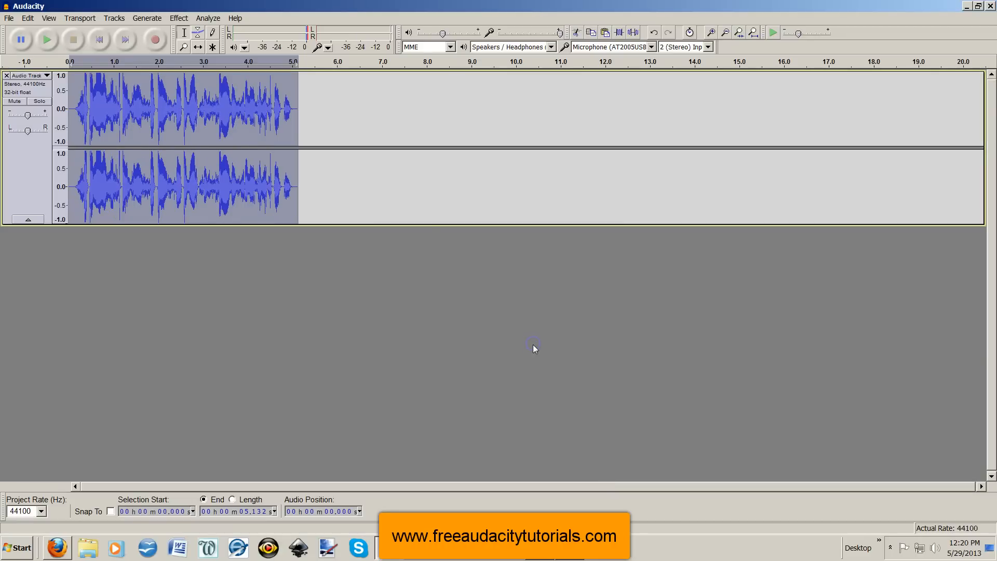
{"action": "mouse_move", "coordinate": [89, 112]}
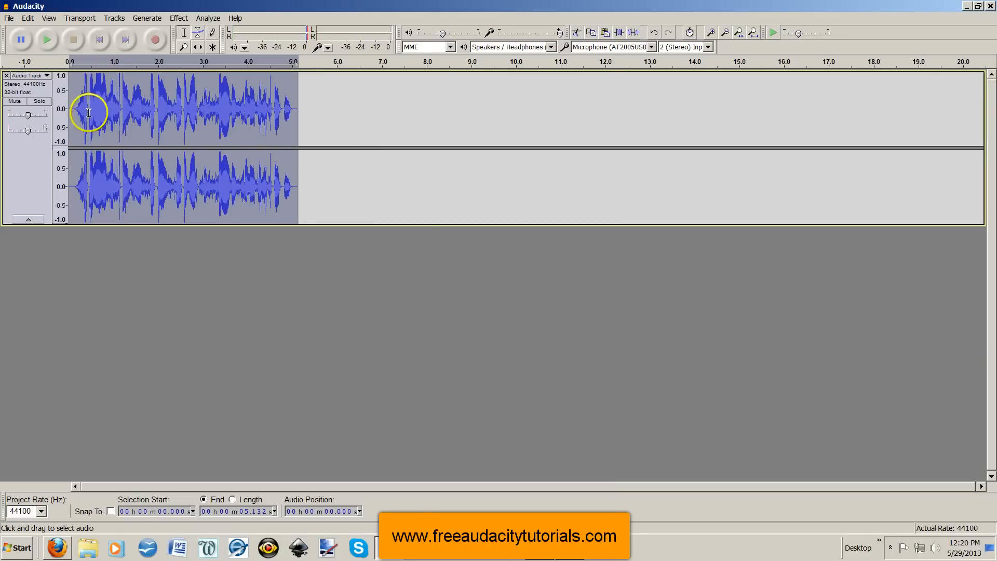
Play the de-essed voice track from near its start, then stop playback
{"action": "left_click", "coordinate": [47, 39]}
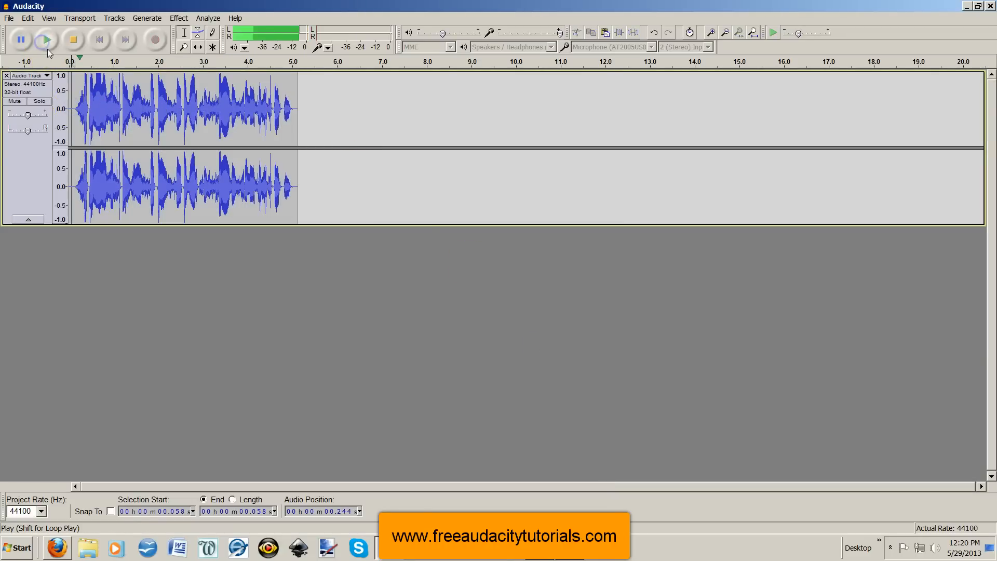
{"action": "left_click", "coordinate": [46, 39]}
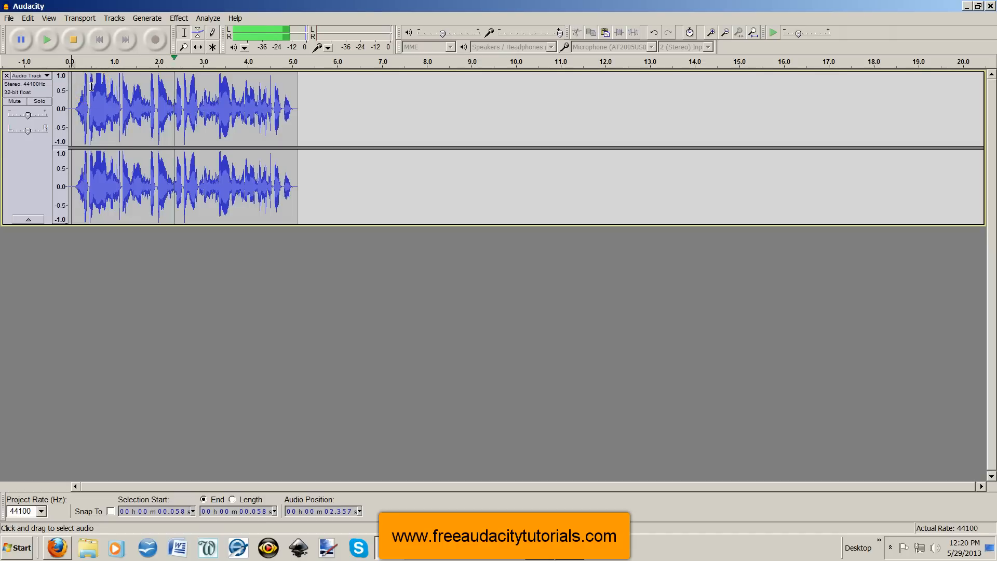
{"action": "left_click", "coordinate": [45, 40]}
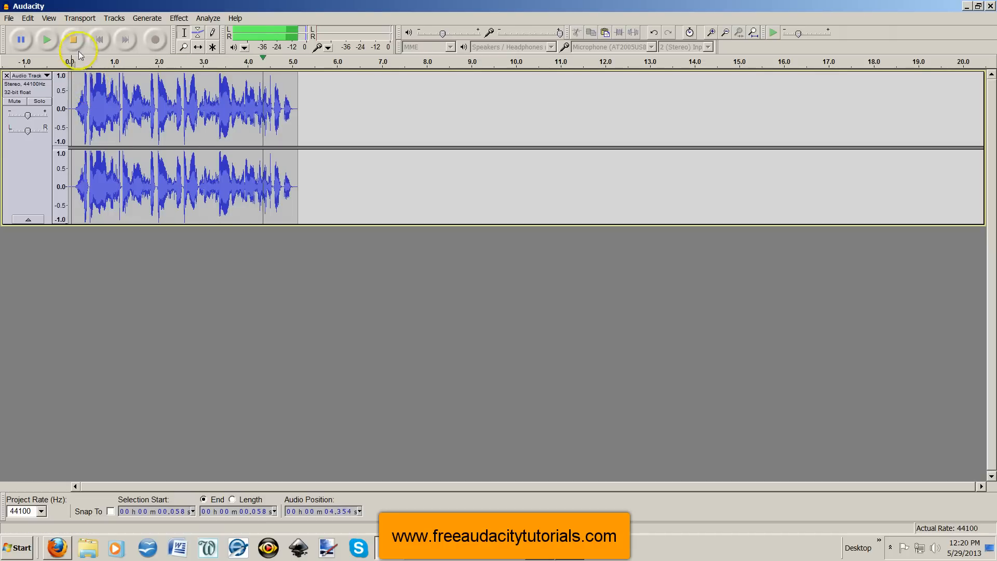
{"action": "left_click", "coordinate": [72, 39]}
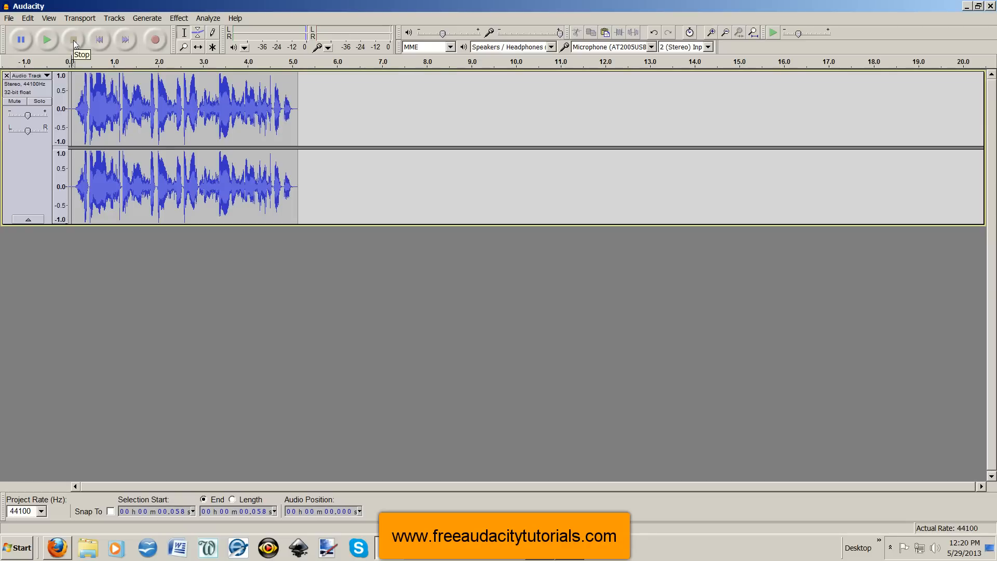
{"action": "mouse_move", "coordinate": [73, 40]}
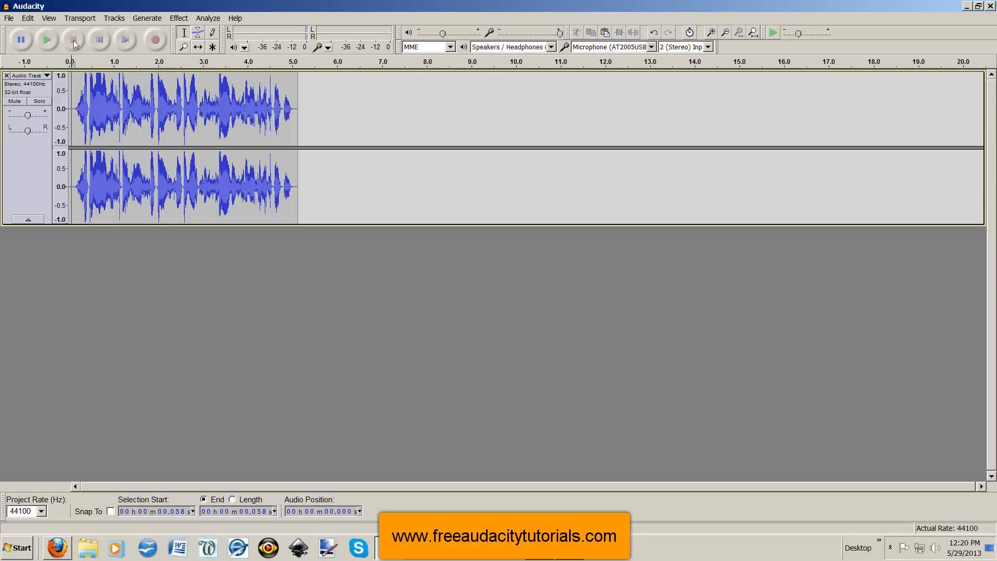